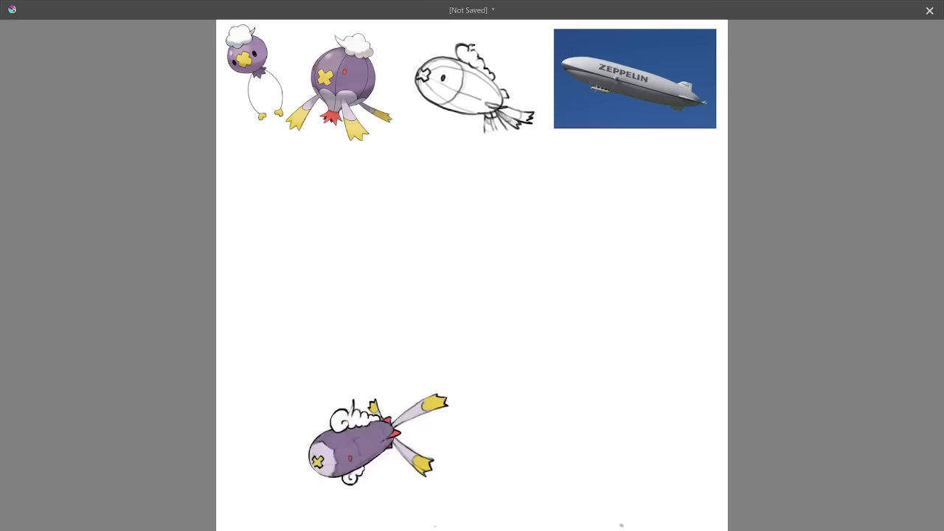
Move the coloured blimp study up beside the references
left_click_drag(376, 437, 298, 190)
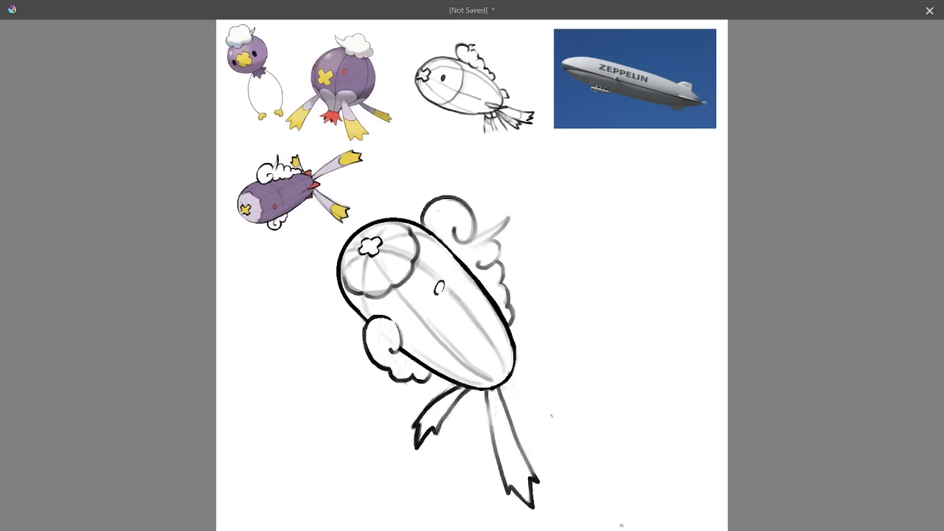
Sketch the enlarged blimp creature's body lines below
left_click_drag(516, 331, 626, 350)
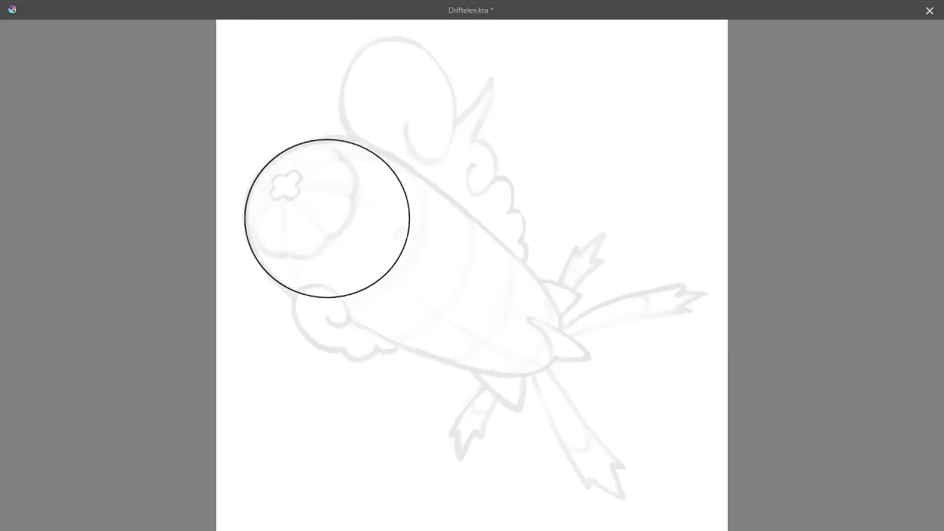
Ink the blimp body outline and the remaining creature outlines over the faded sketch
left_click_drag(343, 325, 545, 372)
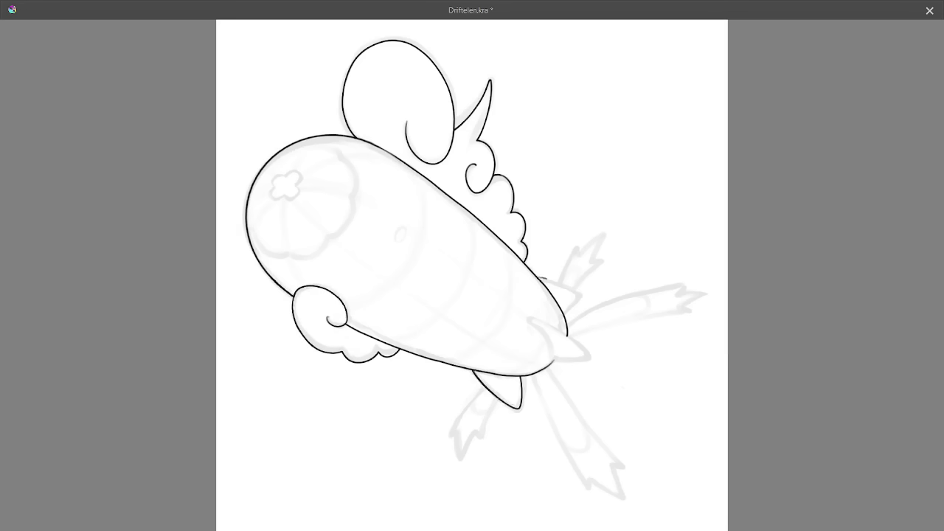
left_click_drag(583, 243, 561, 340)
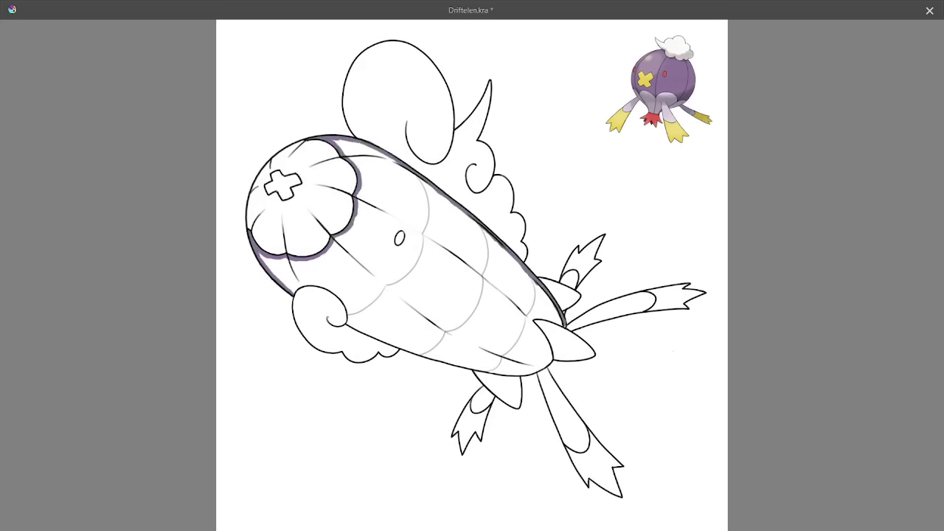
Continue the Driftelen lineart with body ridges, cross mark and streamers
left_click(435, 273)
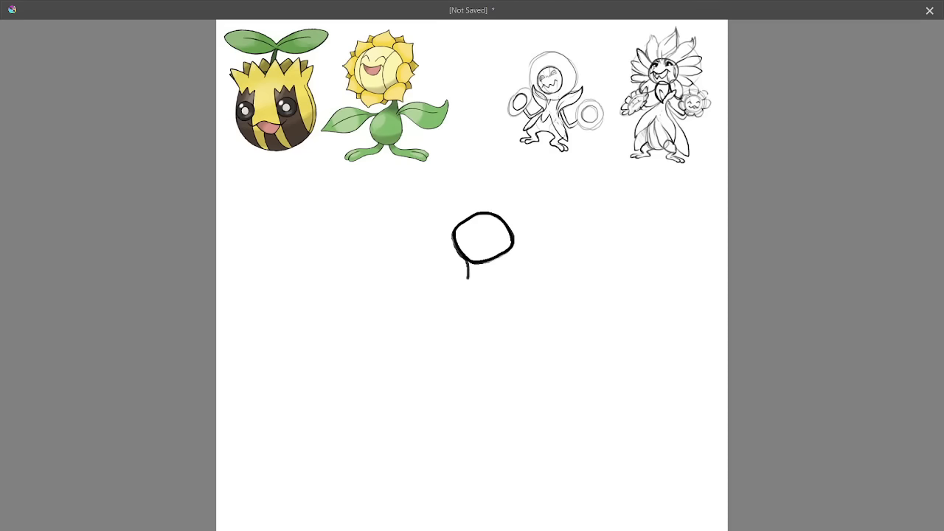
Draw the figure's long neck, body, splayed legs and feet below the head
left_click_drag(483, 266, 350, 442)
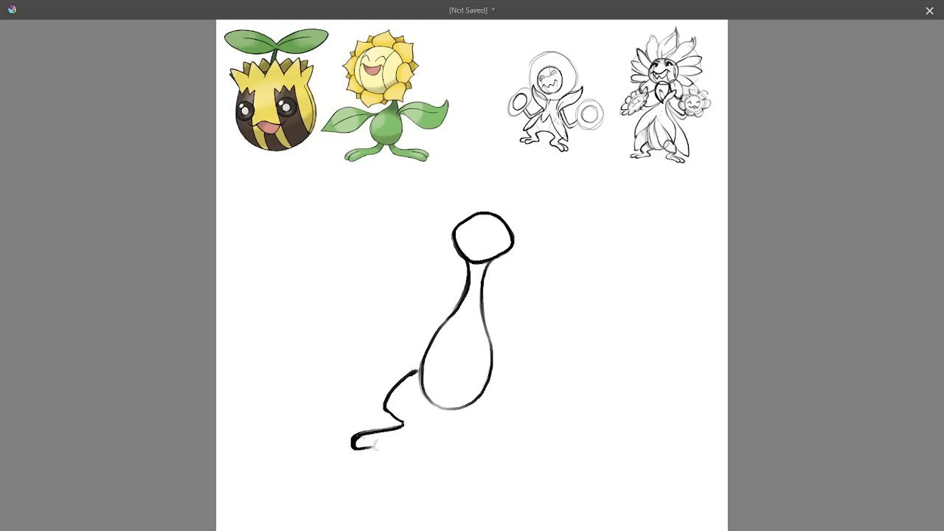
left_click_drag(413, 384, 531, 465)
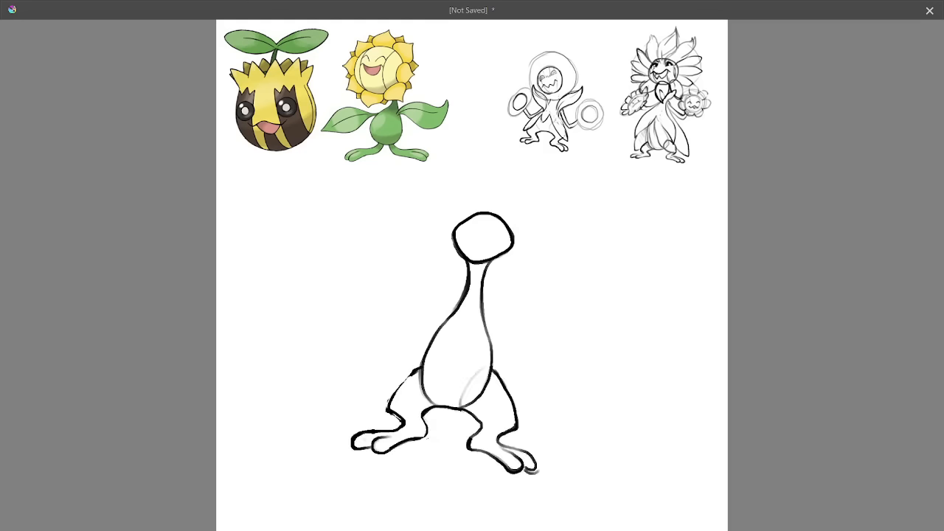
left_click_drag(479, 214, 487, 243)
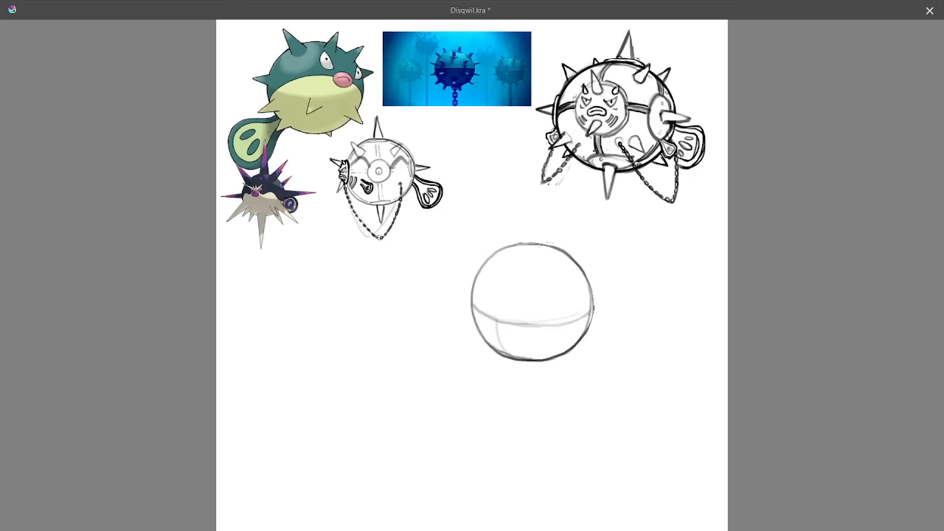
Ink the clean circle outline of Disqwil's round body
left_click_drag(501, 295, 560, 309)
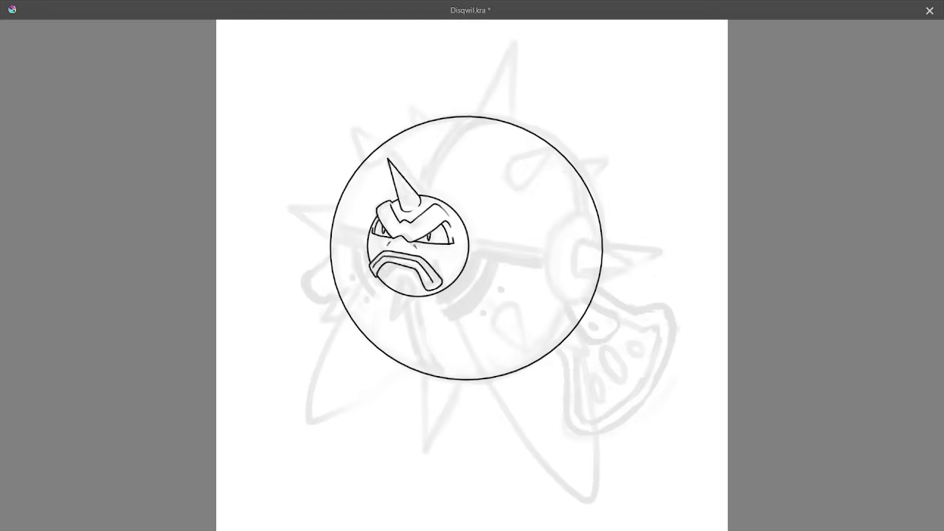
Ink the curved band and additional detail lines across the mine body
left_click_drag(464, 118, 362, 287)
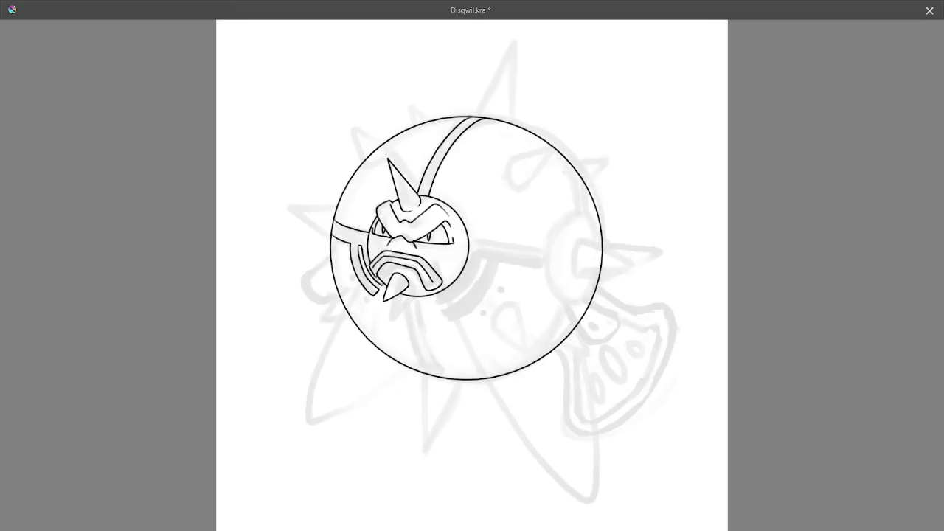
left_click_drag(457, 255, 546, 262)
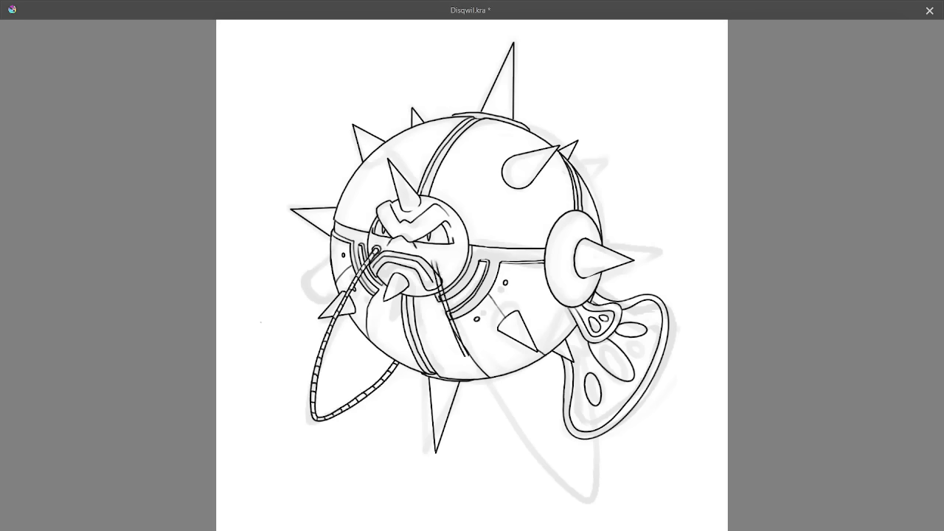
Add a further inking stroke to Disqwil's lineart
left_click_drag(413, 273, 590, 502)
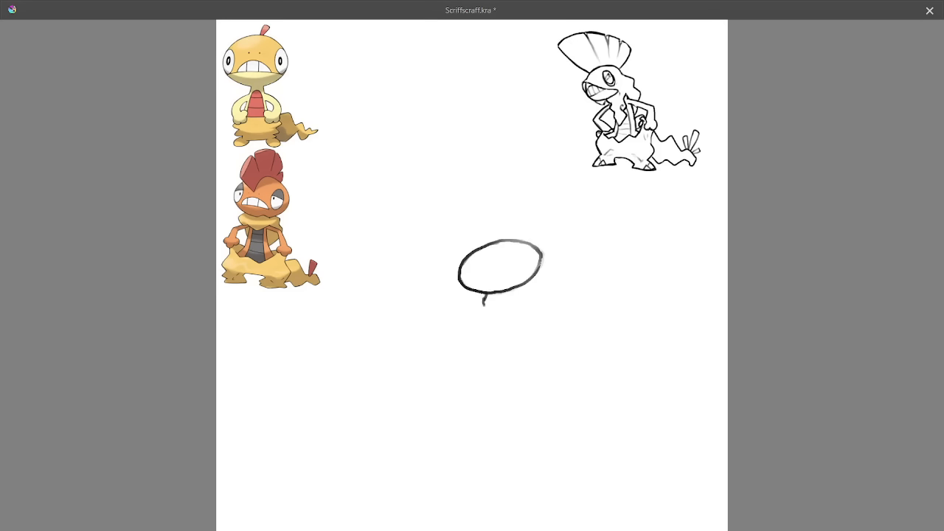
Sketch the creature's head and darken its fan-shaped crest outline
left_click_drag(501, 265, 560, 405)
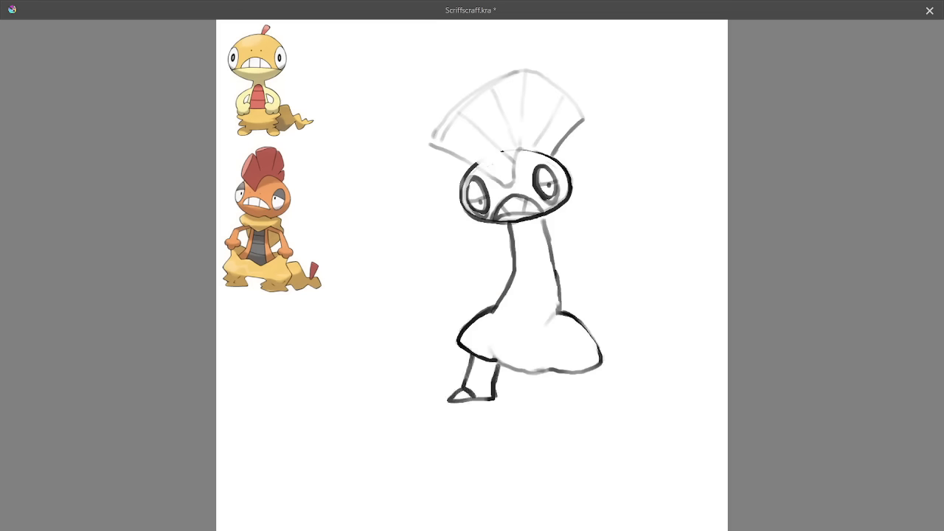
left_click_drag(480, 229, 582, 243)
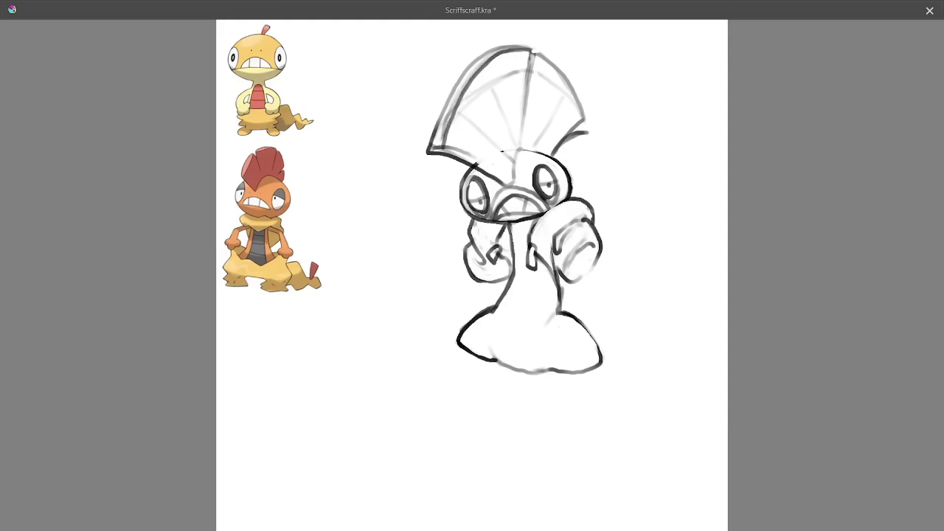